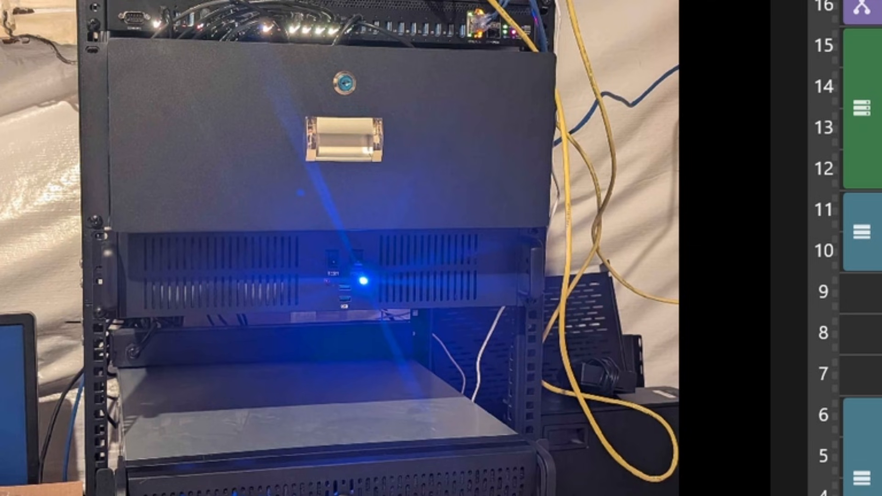
{"action": "scroll", "scroll_direction": "down", "scroll_amount": 3}
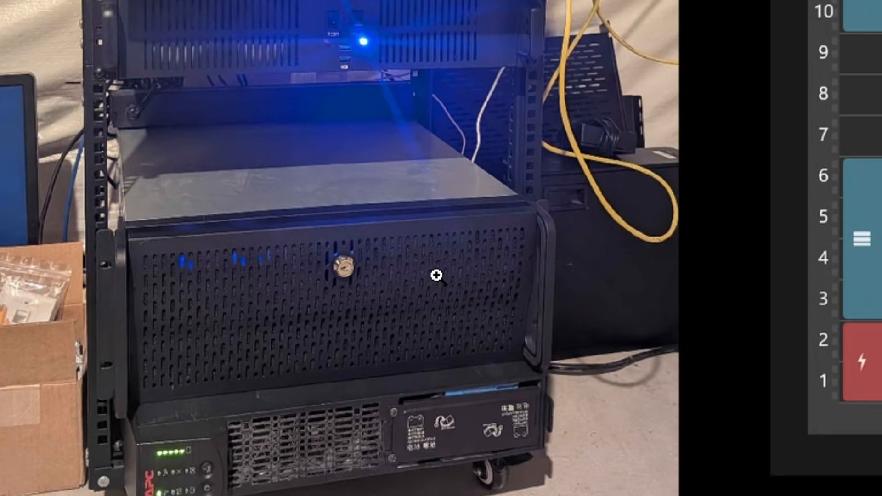